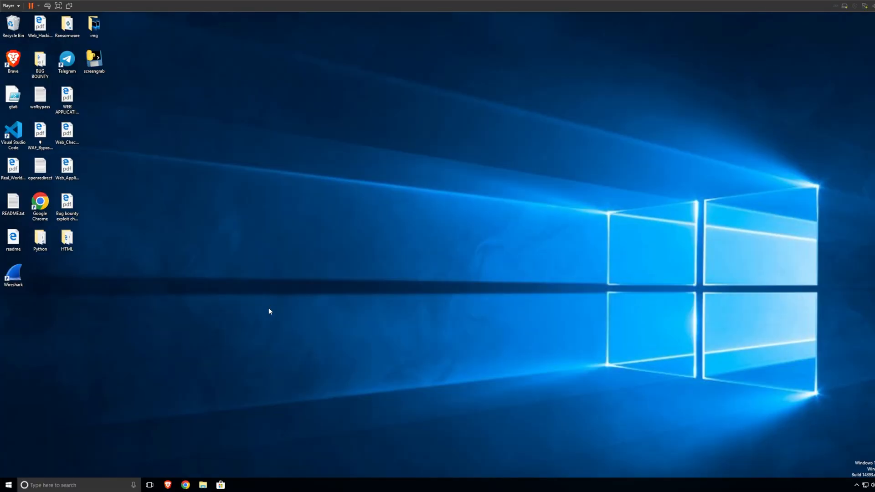
mouse_move(171, 476)
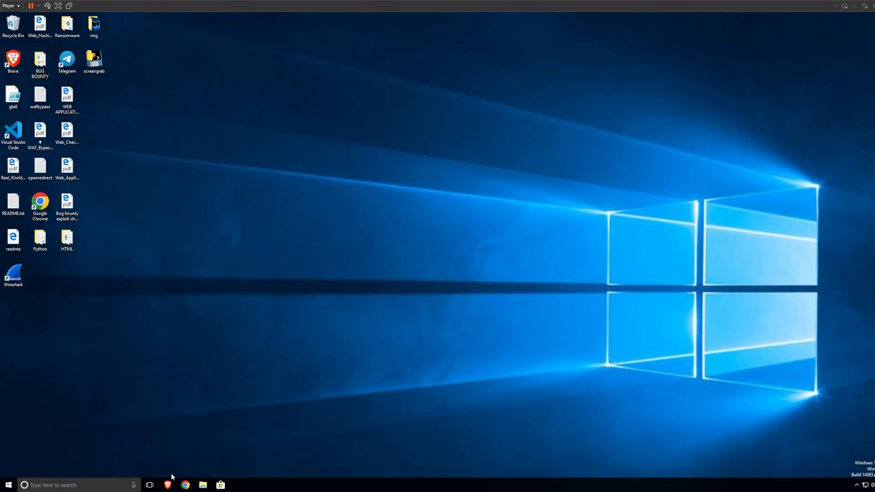
- Search Google for 'angry ip scanner' in Brave and download it from its site
left_click(167, 483)
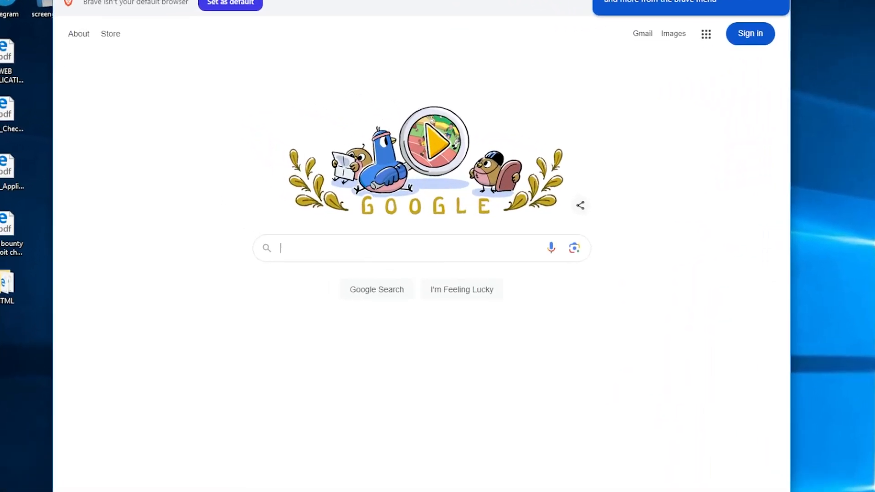
type("angry ip scanner")
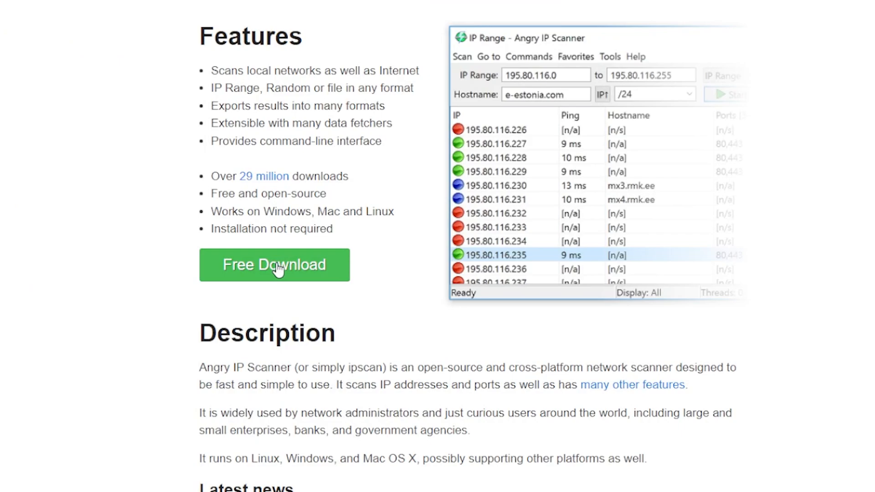
left_click(274, 264)
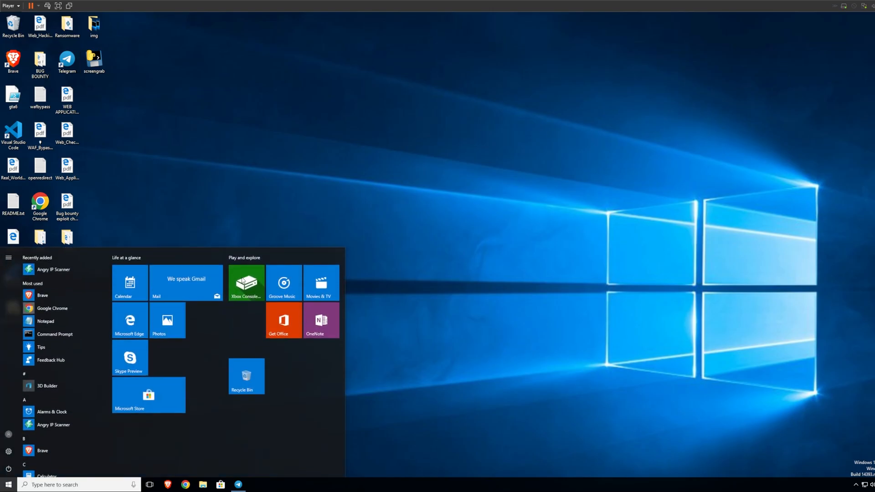
- Launch Angry IP Scanner and set Preferences > Display to show alive hosts only
left_click(53, 270)
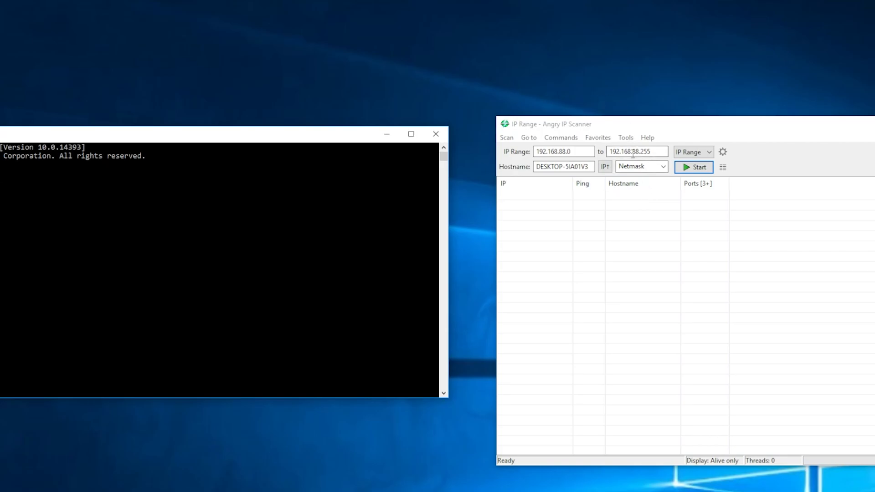
left_click(721, 151)
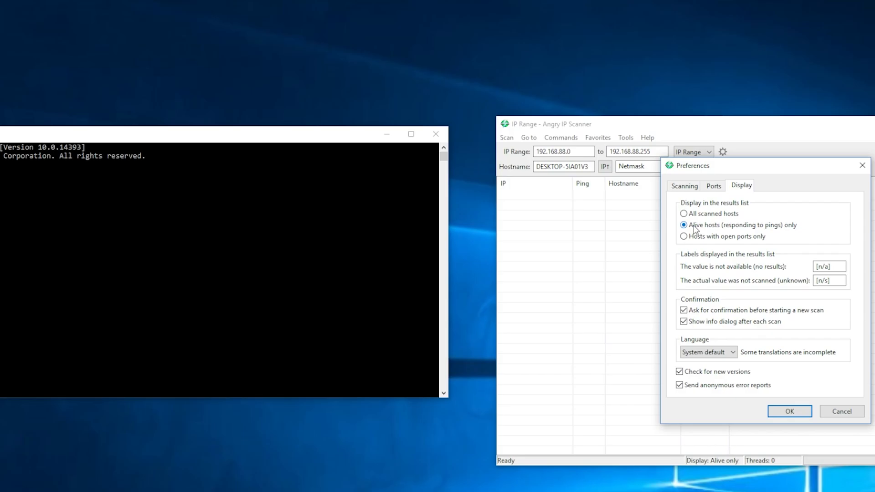
left_click(788, 411)
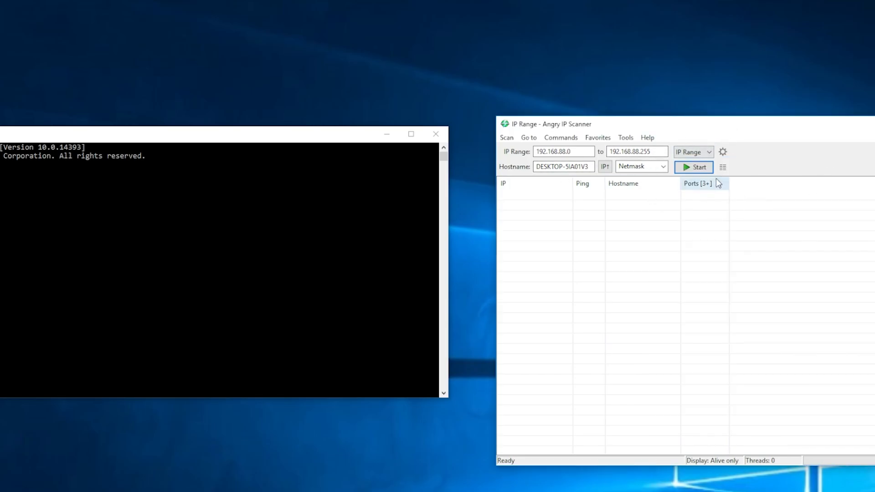
- Start the 192.168.88.0–255 scan and run ipconfig in Command Prompt
left_click(696, 167)
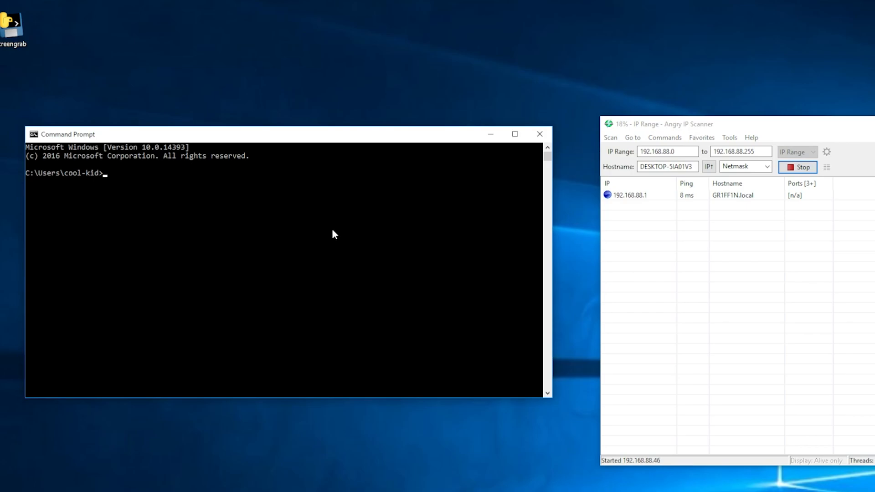
type("ipc")
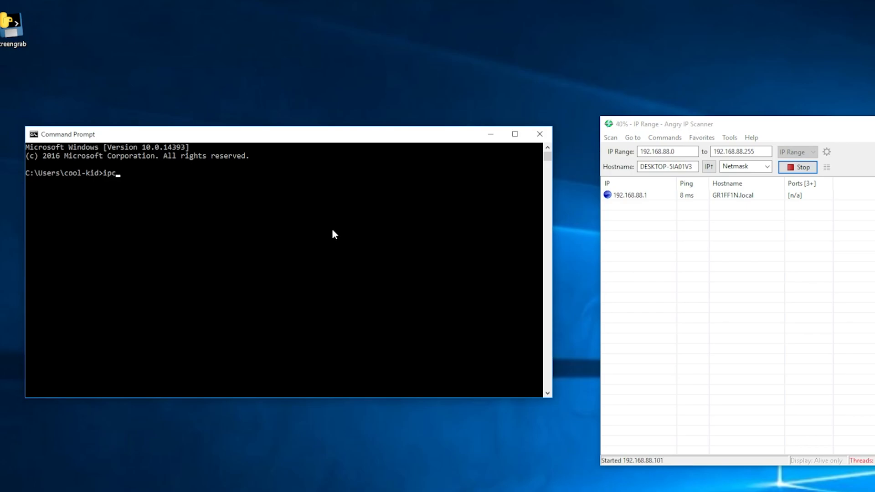
type("onfig")
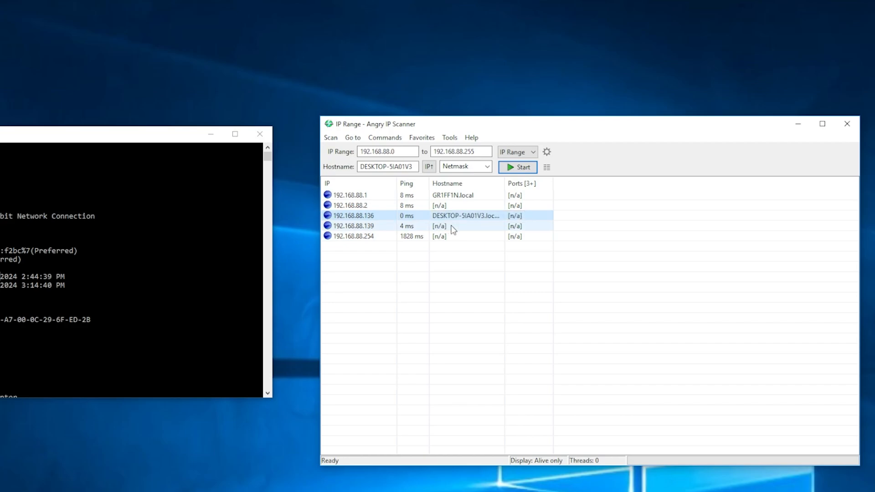
double_click(354, 216)
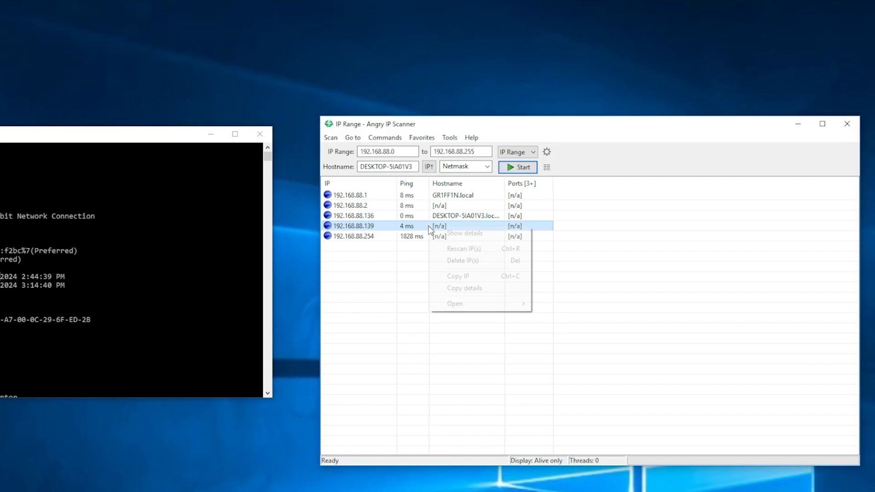
left_click(463, 233)
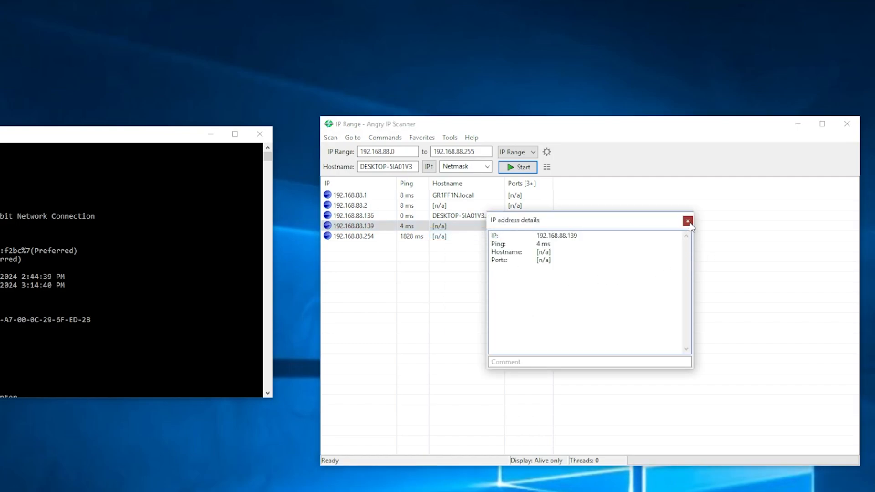
left_click(686, 221)
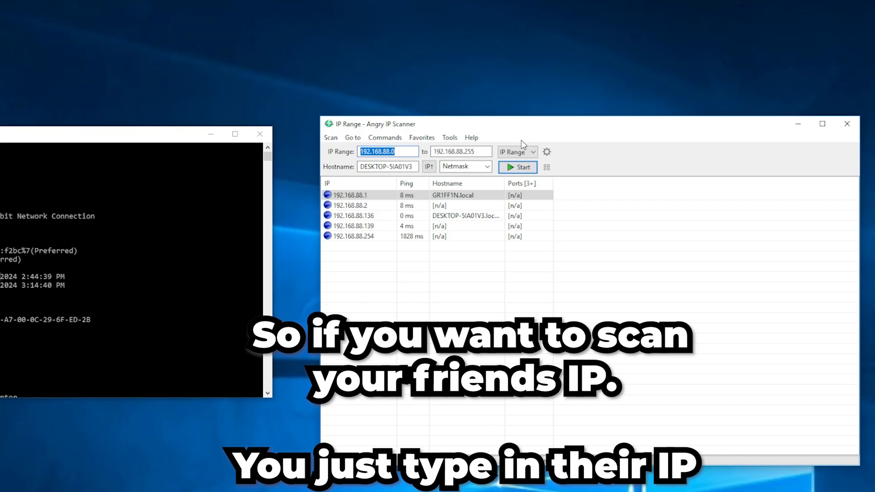
- Scan the range 8.8.4.4 to 8.8.8.8 and review the four alive hosts found
type("8.8.4.4")
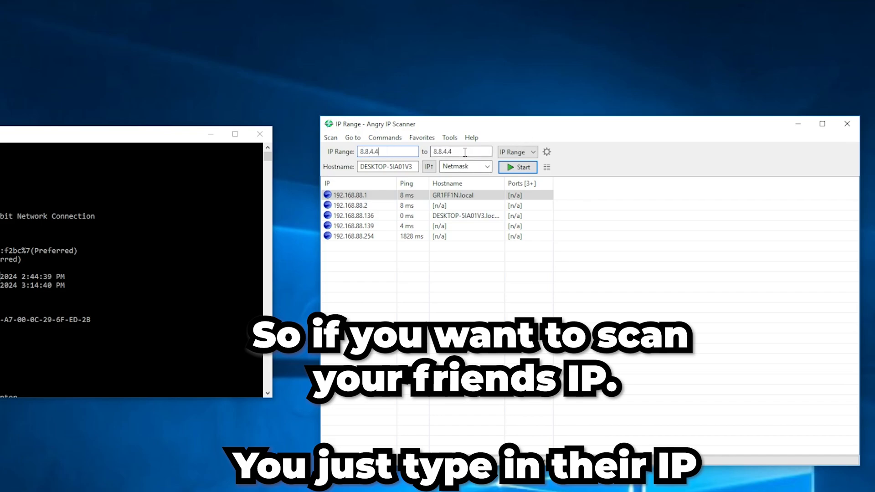
type("8.8.8.8")
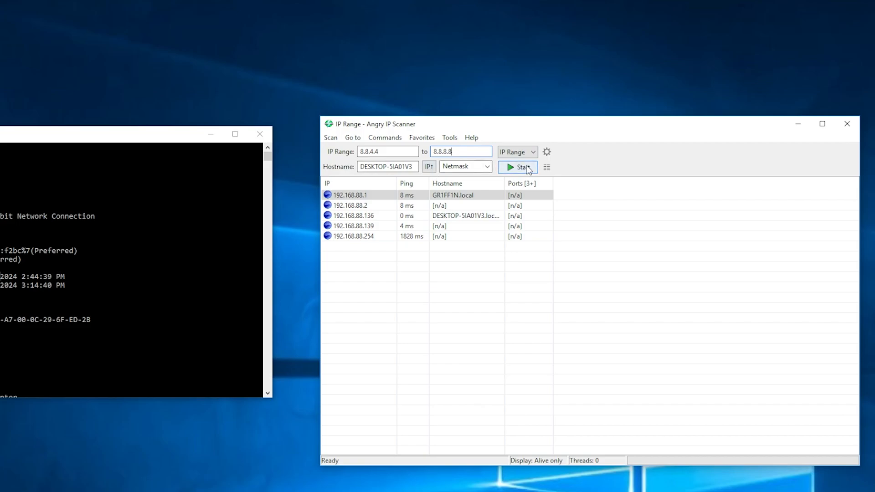
left_click(518, 166)
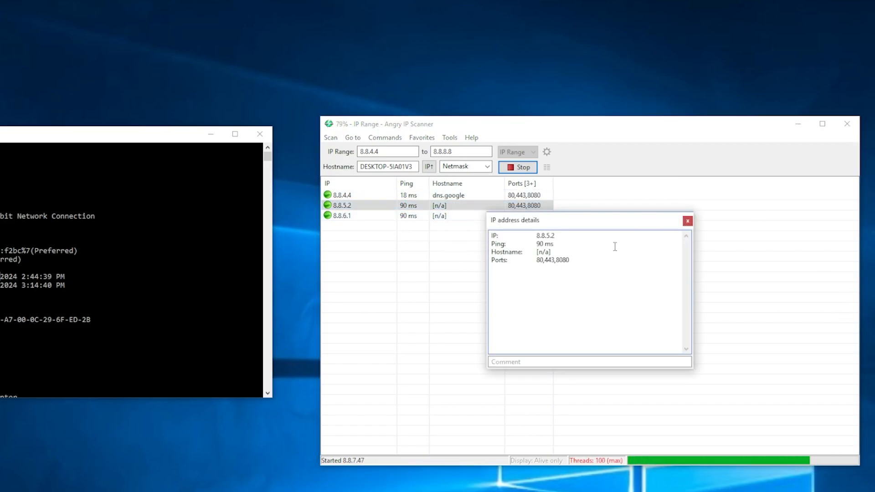
left_click(687, 221)
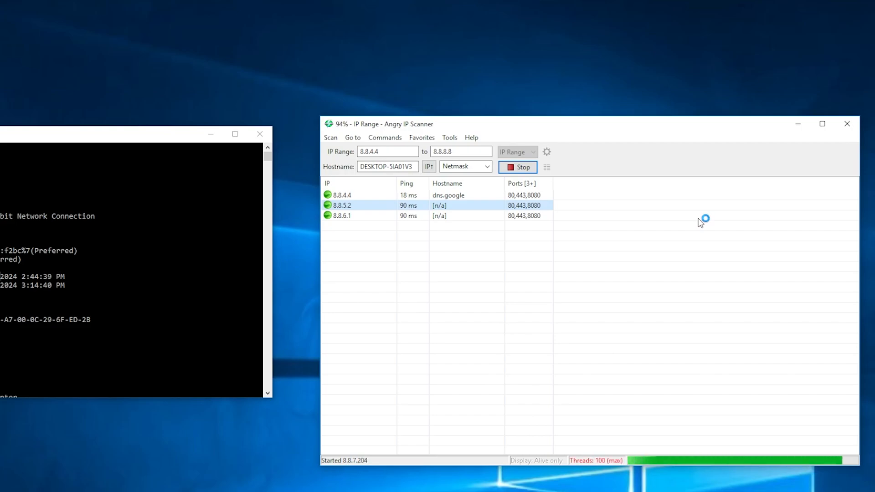
double_click(342, 216)
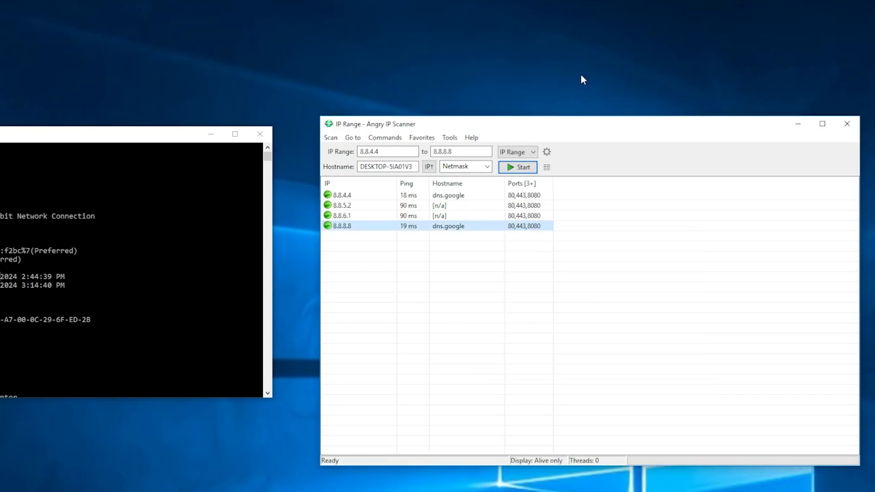
mouse_move(642, 197)
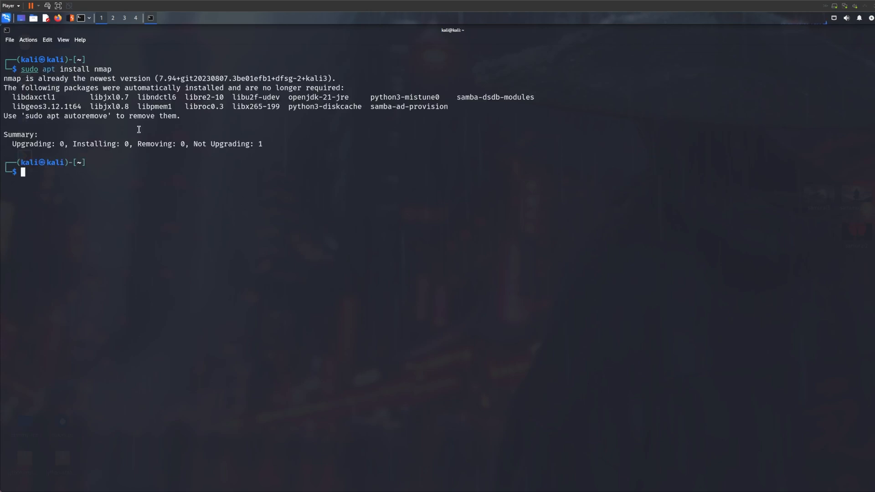
mouse_move(175, 262)
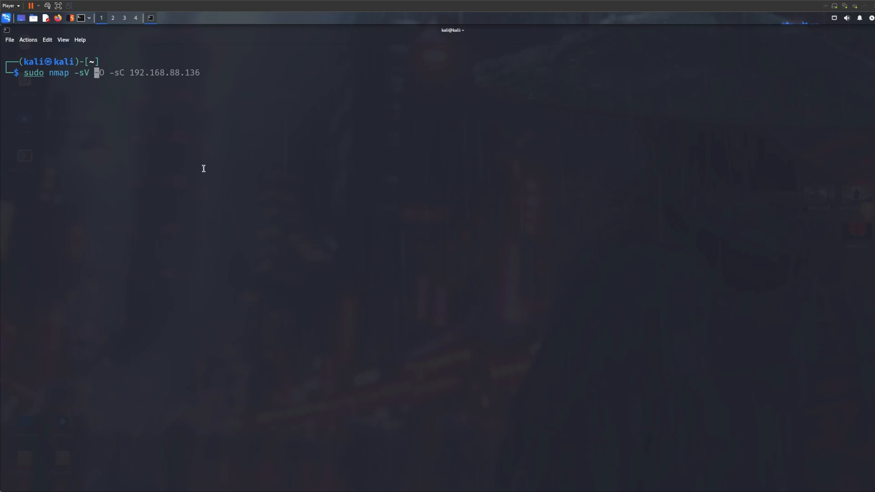
- Run sudo nmap -sV -O -sC 192.168.88.136 after fixing the -O flag
type("O")
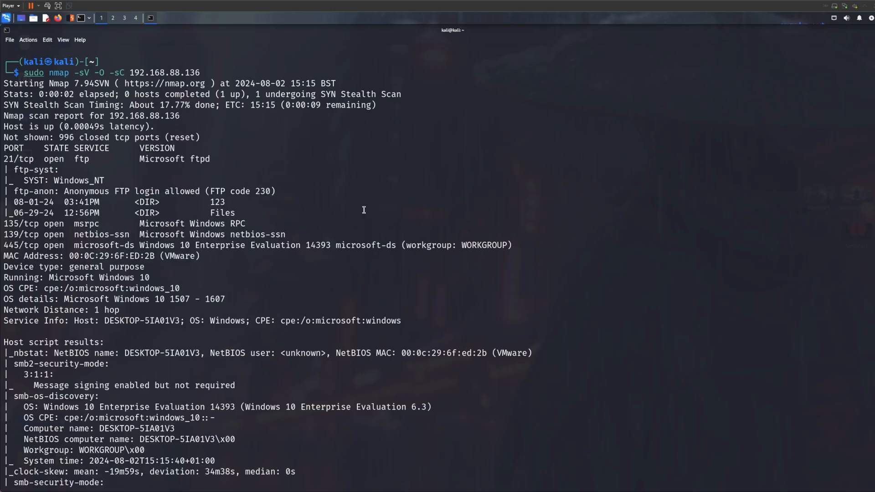
- Highlight the anonymous FTP login and OS findings, then retype the same nmap command
scroll("down", 3)
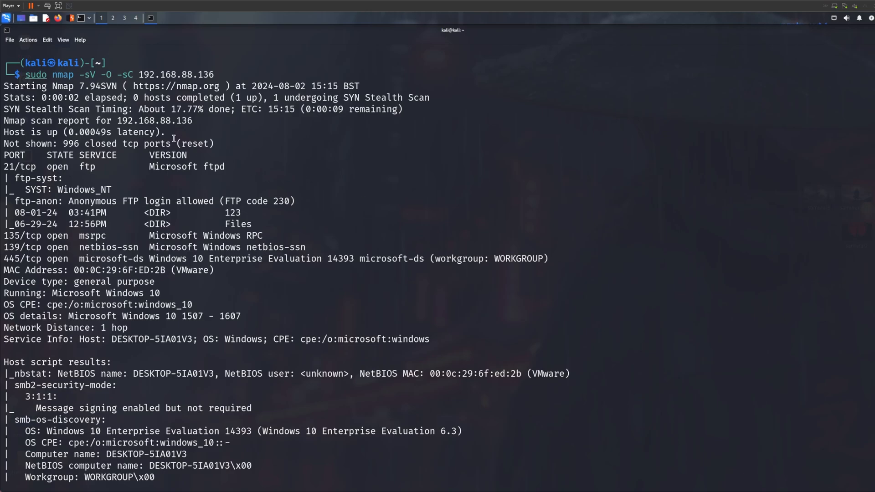
mouse_move(223, 190)
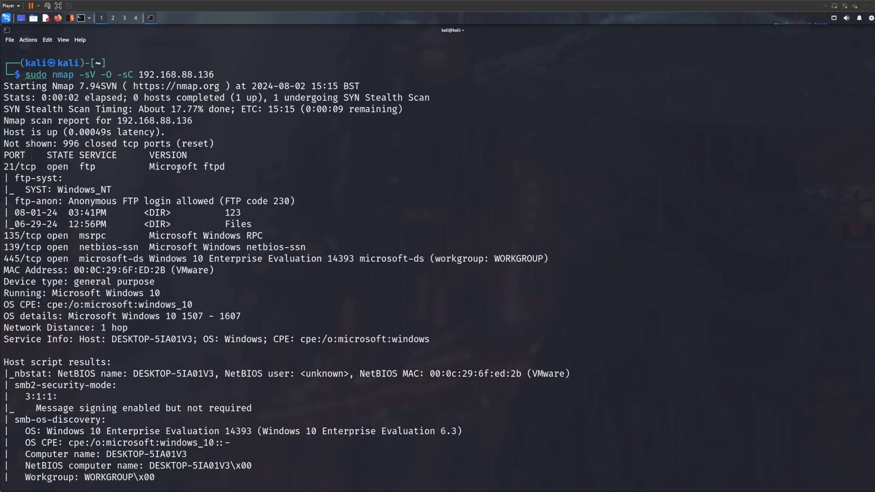
double_click(69, 190)
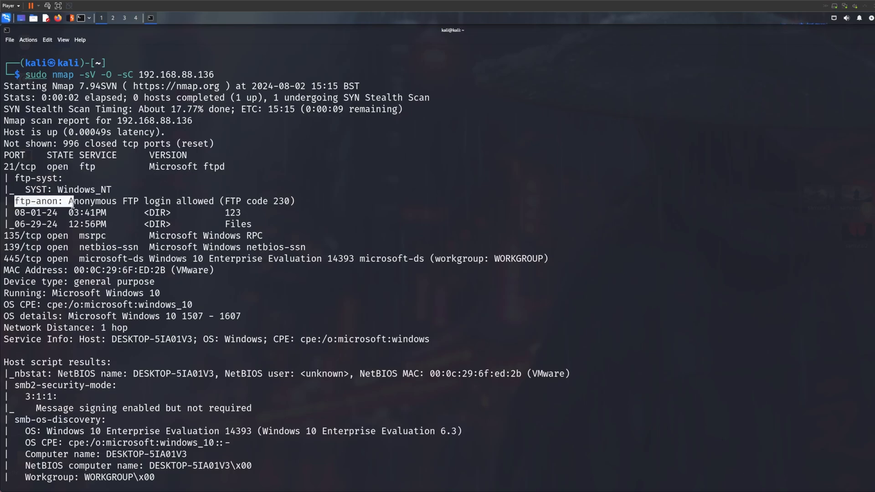
left_click_drag(69, 200, 178, 200)
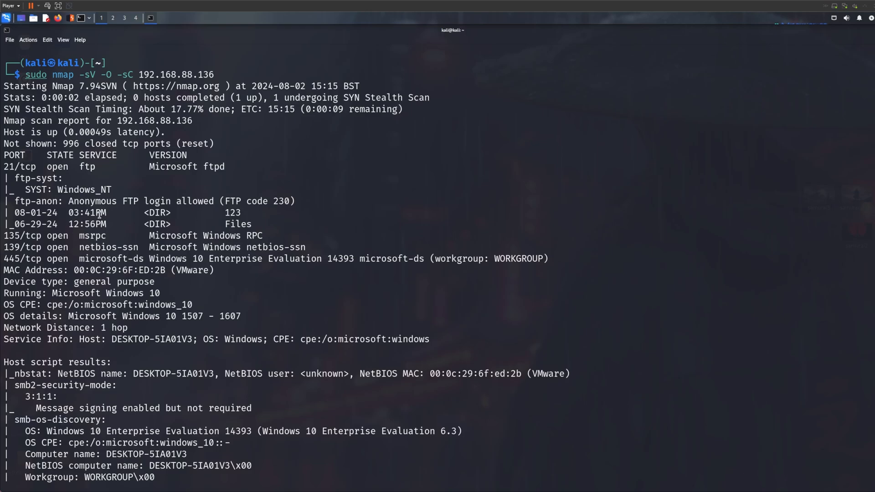
scroll("down", 3)
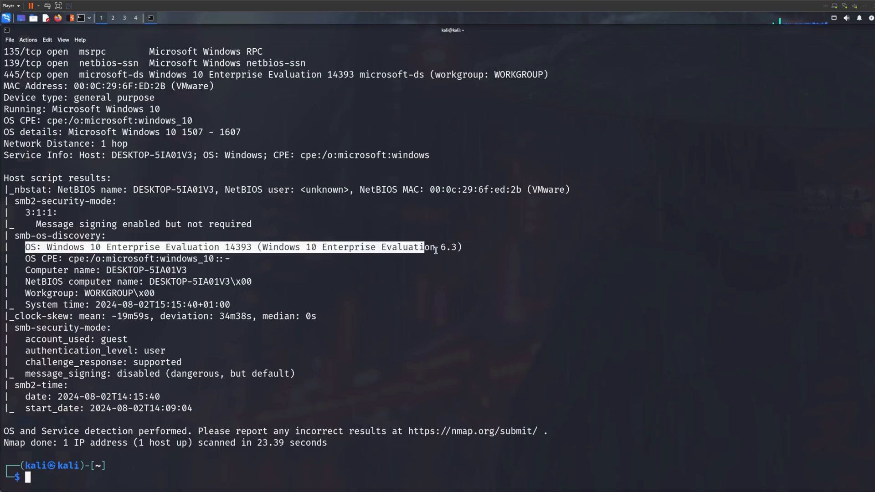
type("sudo nmap -sV -O -sC 192.168.88.136")
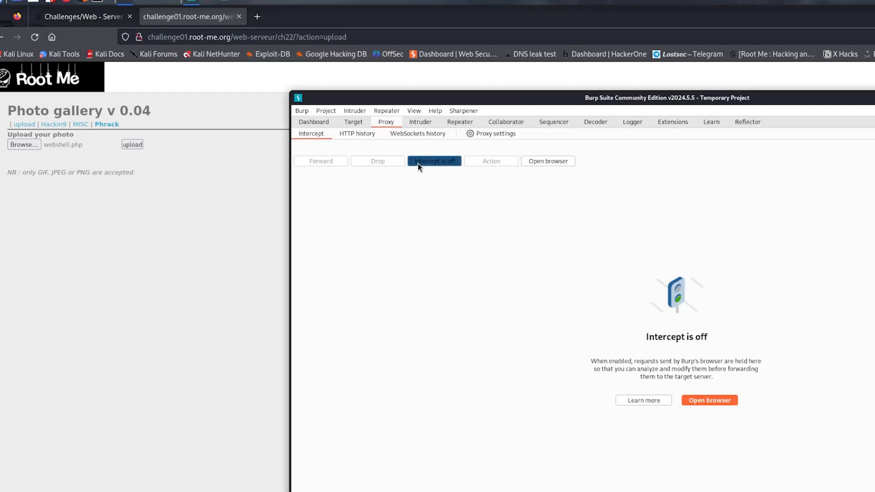
- Turn Burp Proxy interception on to capture the webshell.php upload request
left_click(434, 160)
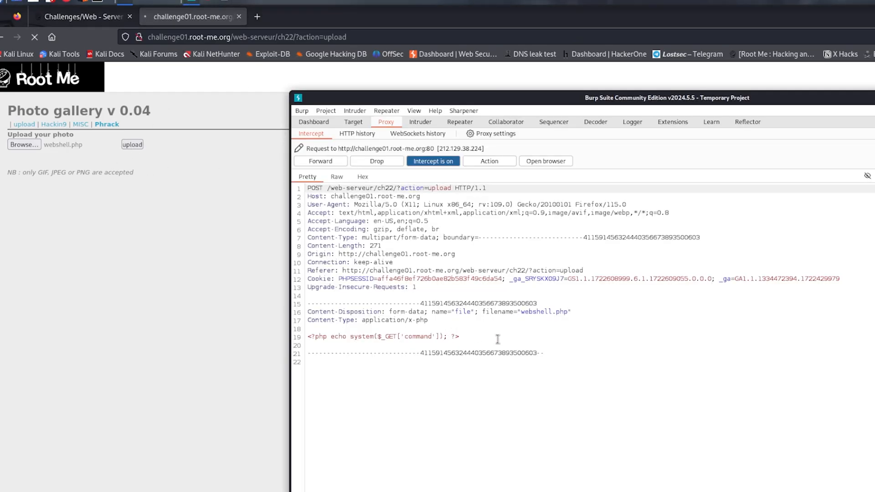